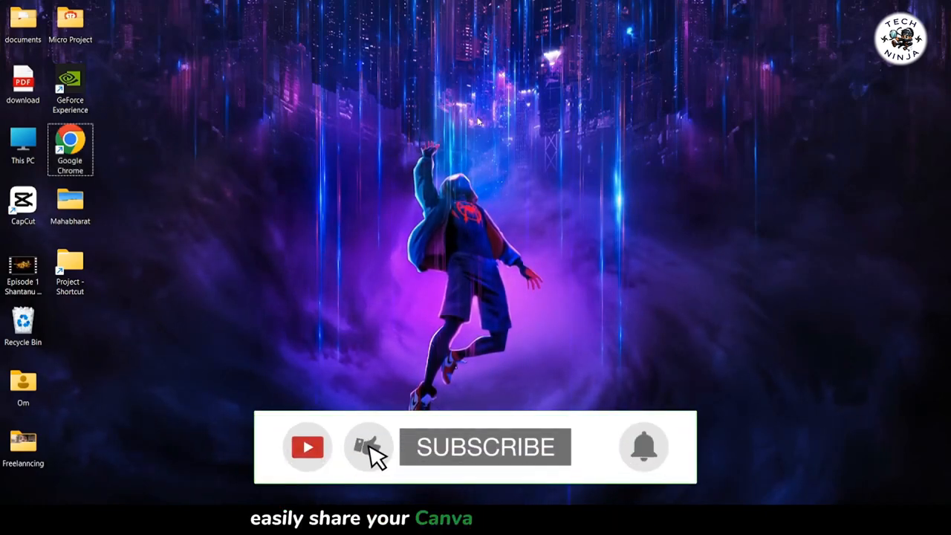
# Step: Open Chrome with the Yellow and Black Modern thumbnail loaded in the Canva editor
pyautogui.click(485, 446)
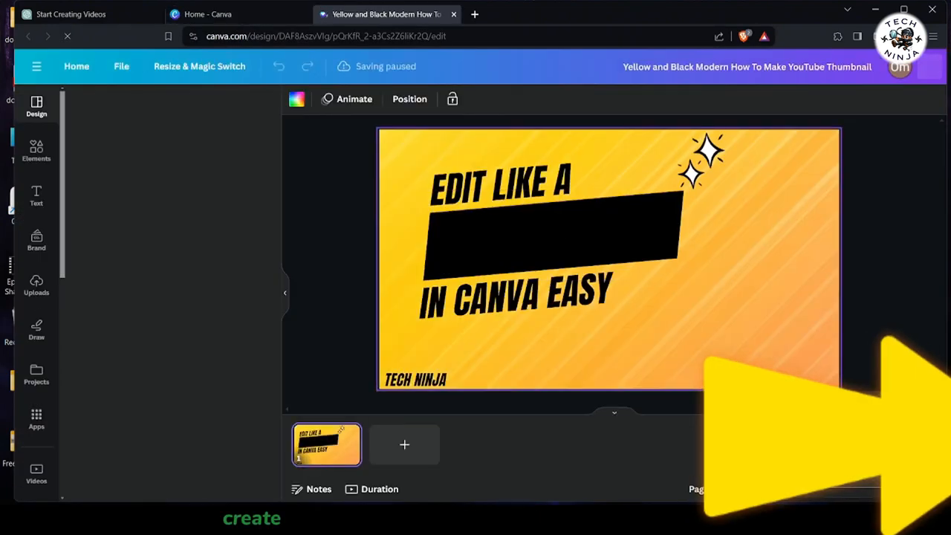
# Step: Add the text 'Mr .Beast' onto the black bar of the thumbnail
pyautogui.click(36, 196)
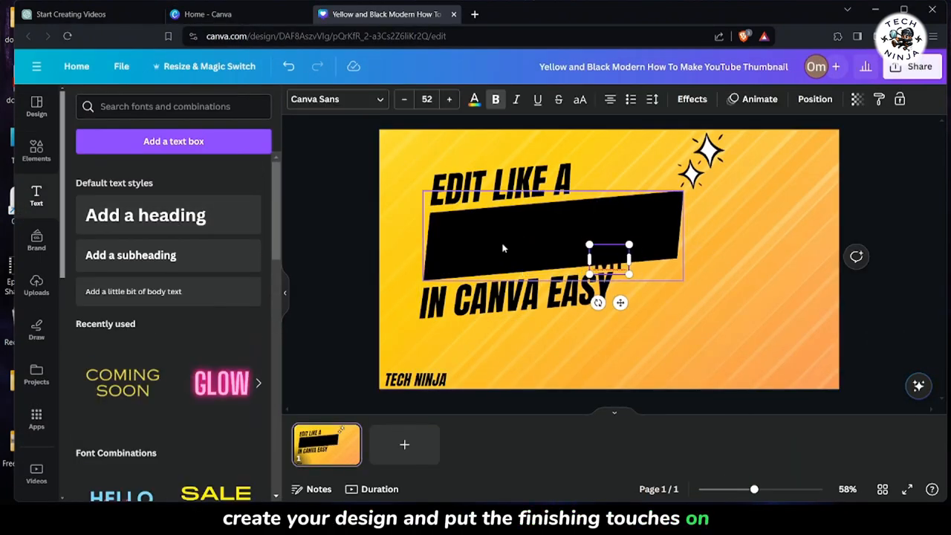
pyautogui.click(474, 98)
pyautogui.write('Mr .Beast')
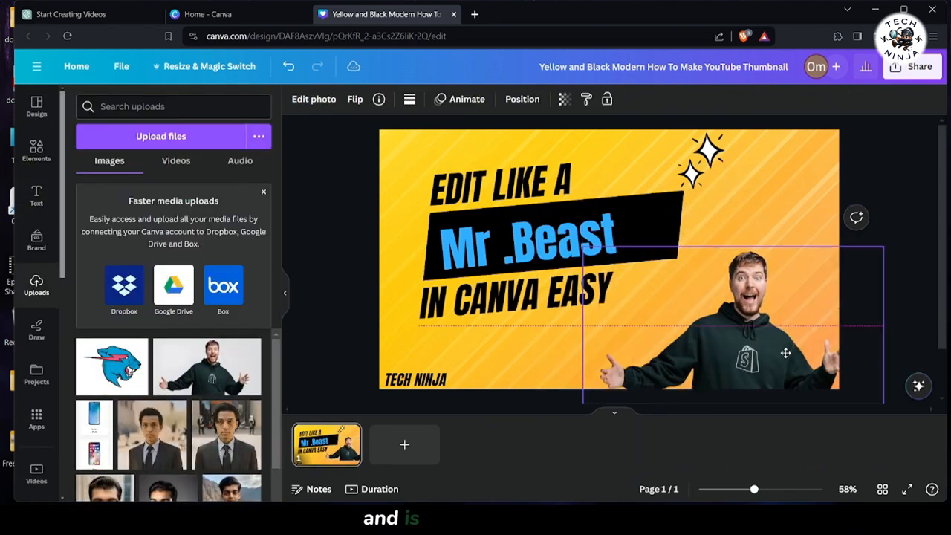
# Step: Place the uploaded blue beast logo and person photo onto the thumbnail from Uploads
pyautogui.click(312, 98)
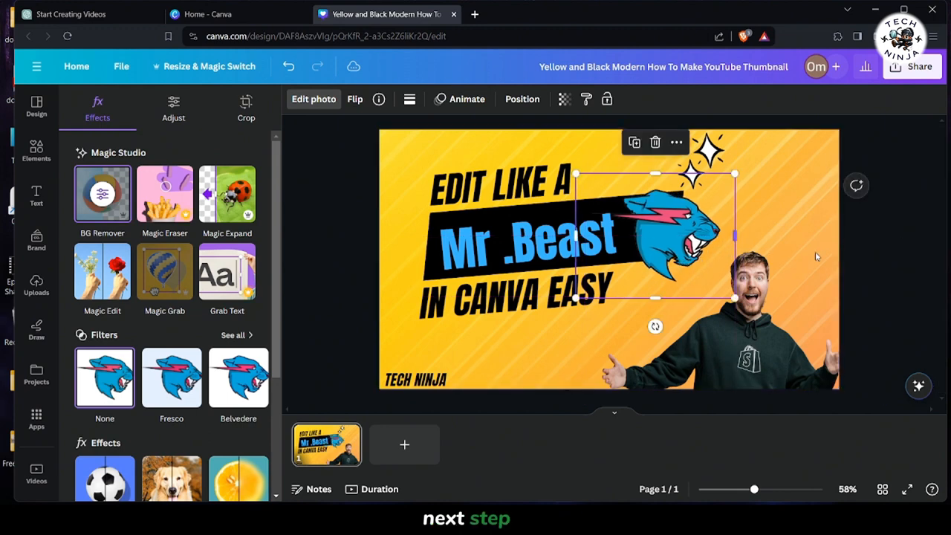
pyautogui.click(35, 285)
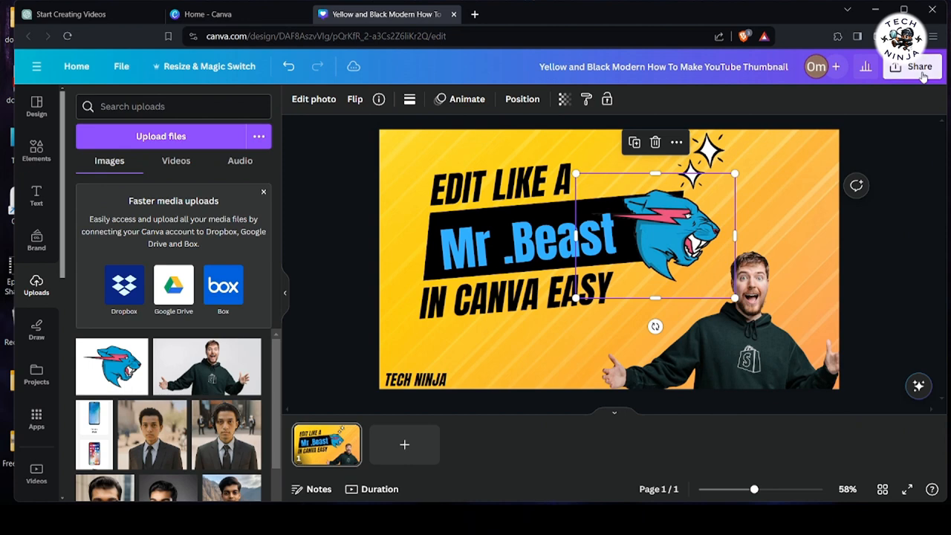
pyautogui.click(913, 65)
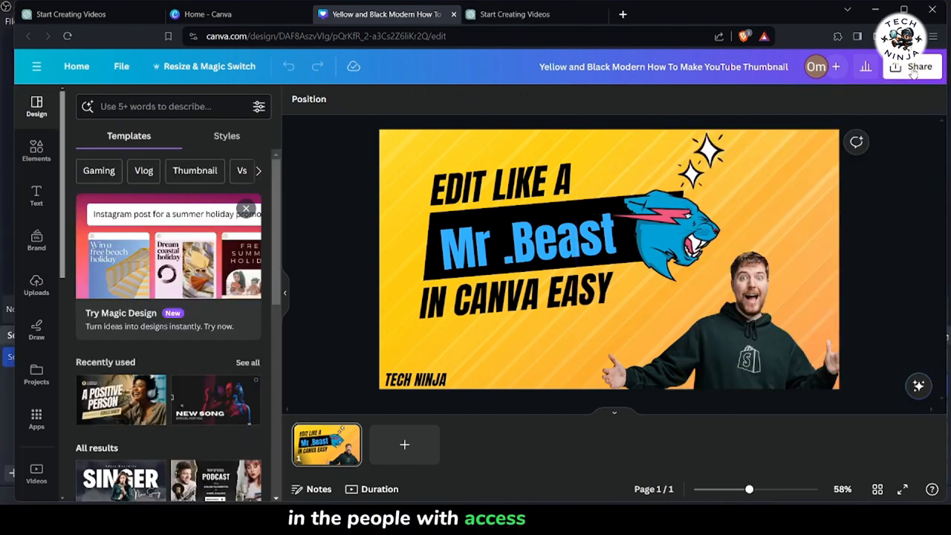
# Step: Give the team 'Can view' access under People with access in the Share panel
pyautogui.click(913, 65)
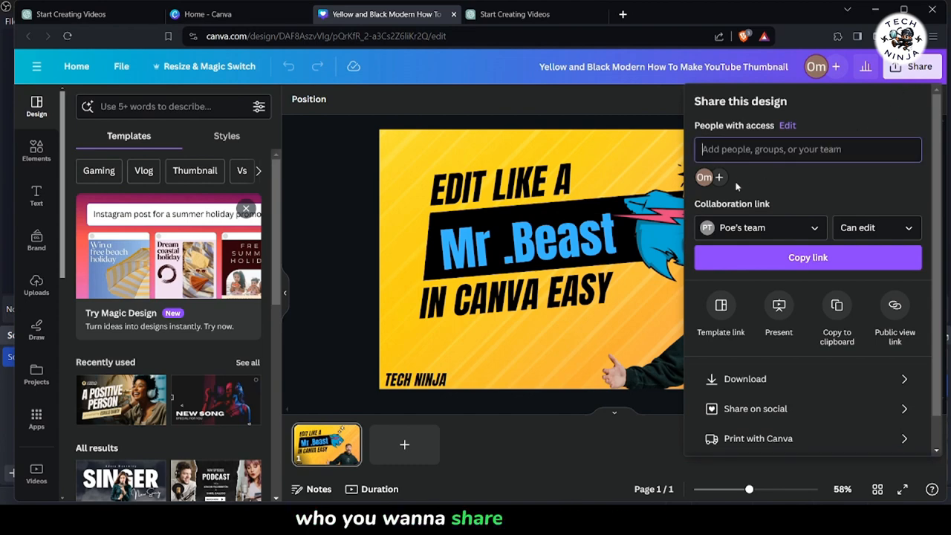
pyautogui.click(788, 125)
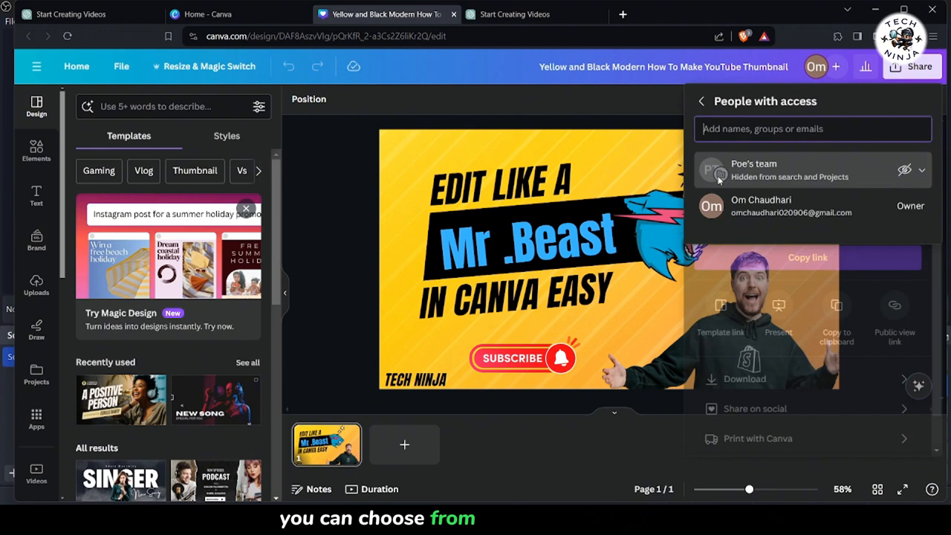
pyautogui.moveTo(904, 171)
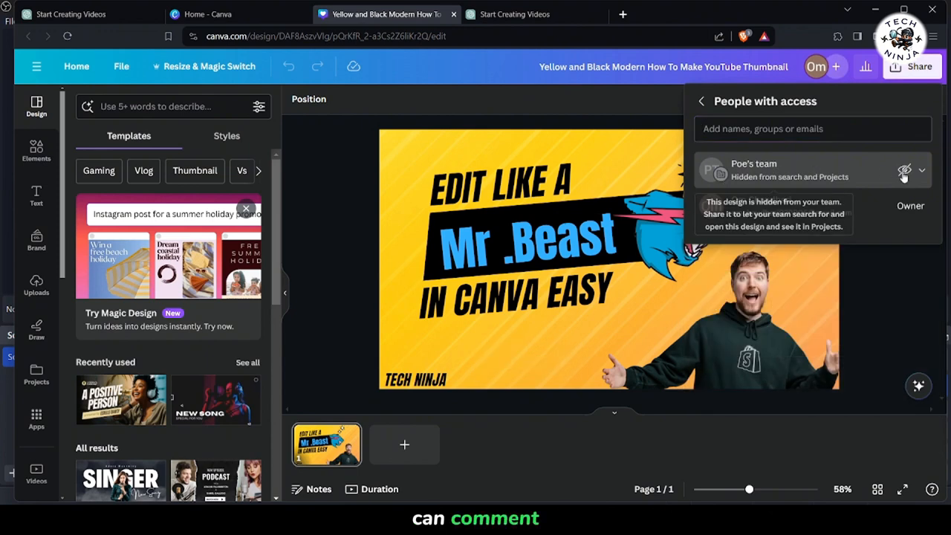
pyautogui.click(922, 170)
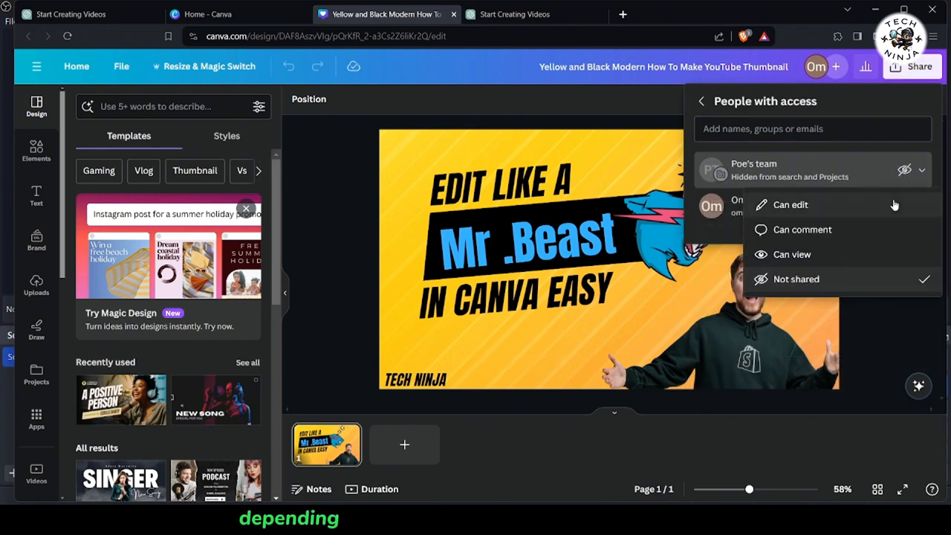
pyautogui.moveTo(894, 236)
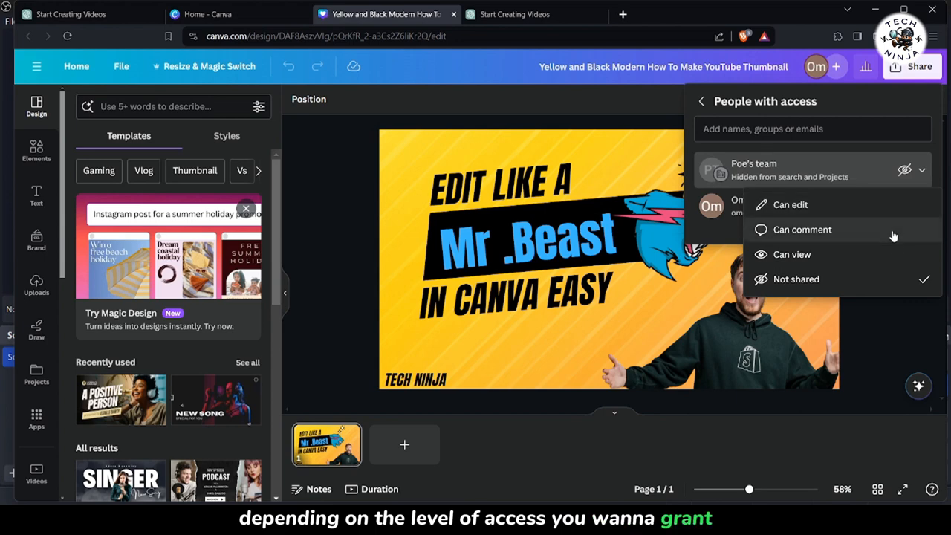
pyautogui.moveTo(900, 256)
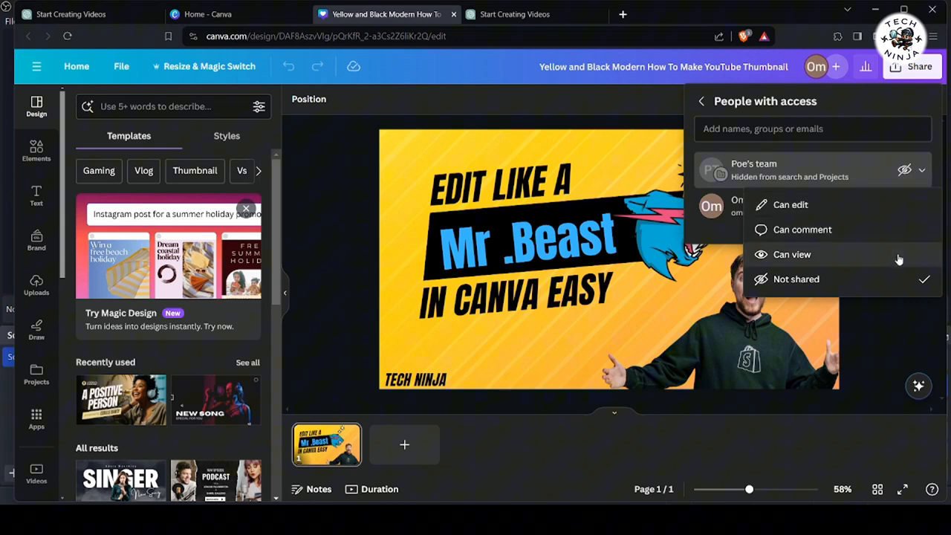
pyautogui.click(791, 254)
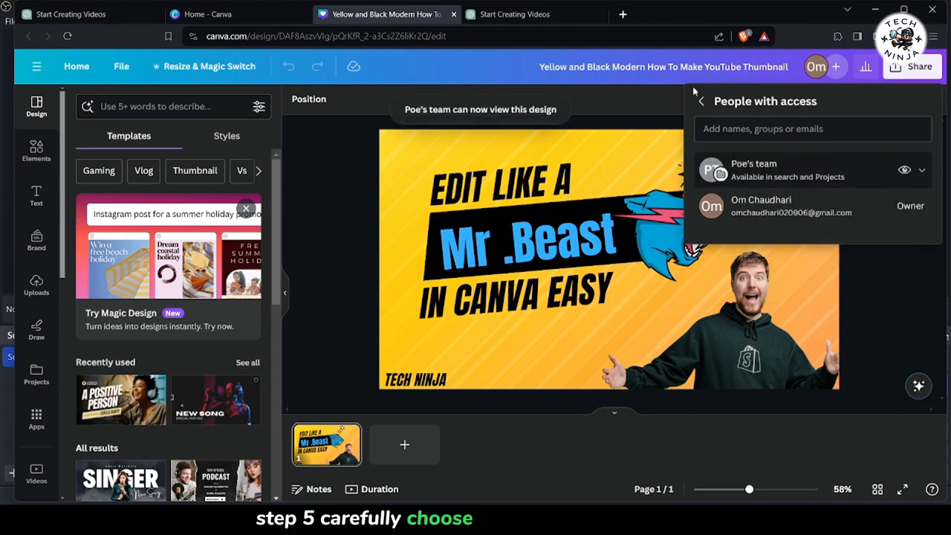
# Step: Back in the share panel, change the collaboration link's access level
pyautogui.click(701, 102)
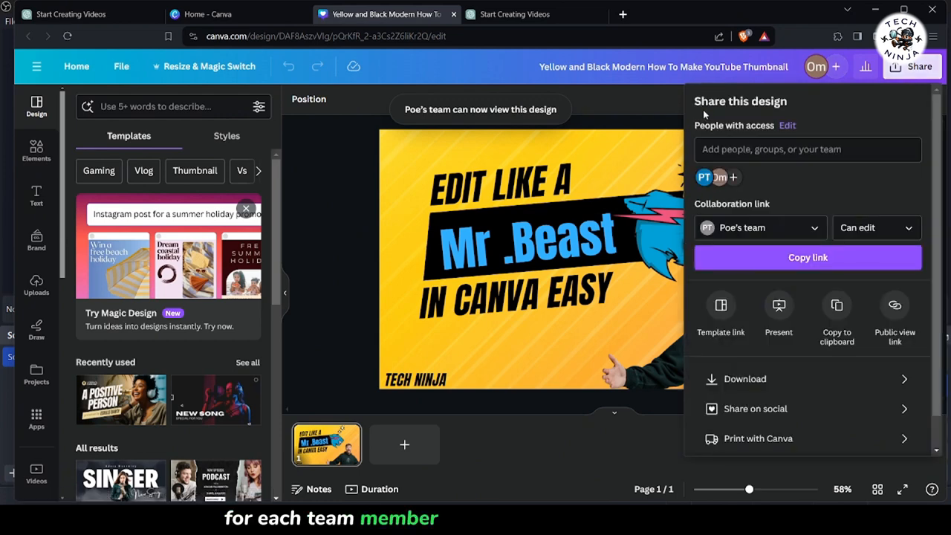
pyautogui.moveTo(766, 362)
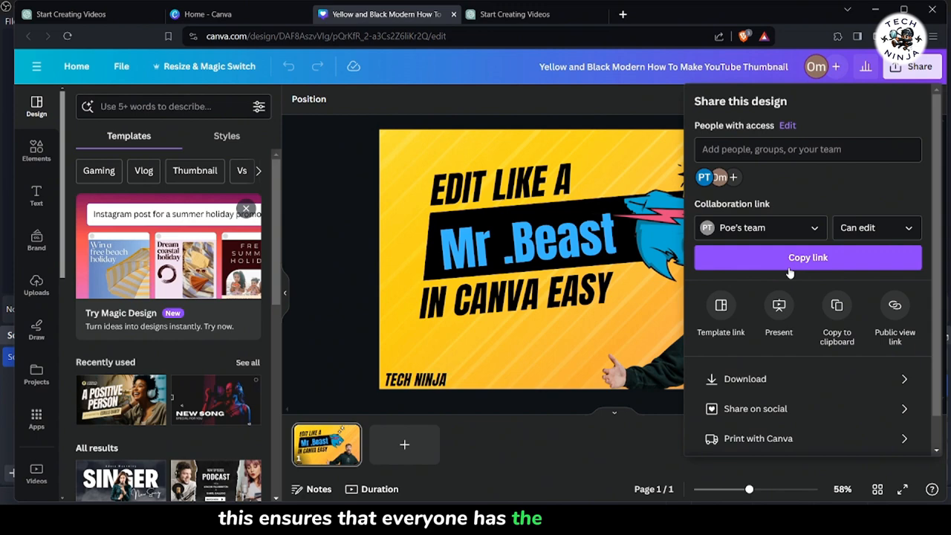
pyautogui.click(876, 227)
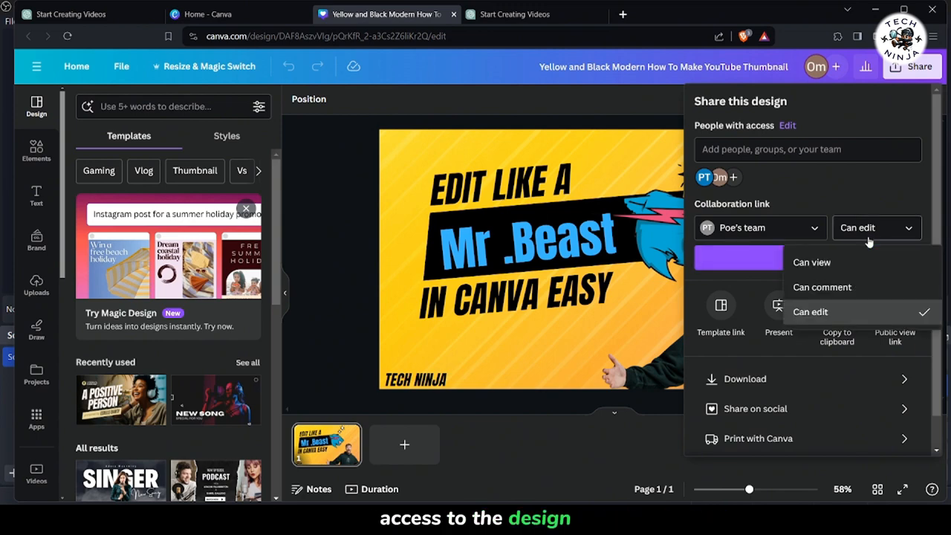
pyautogui.click(810, 312)
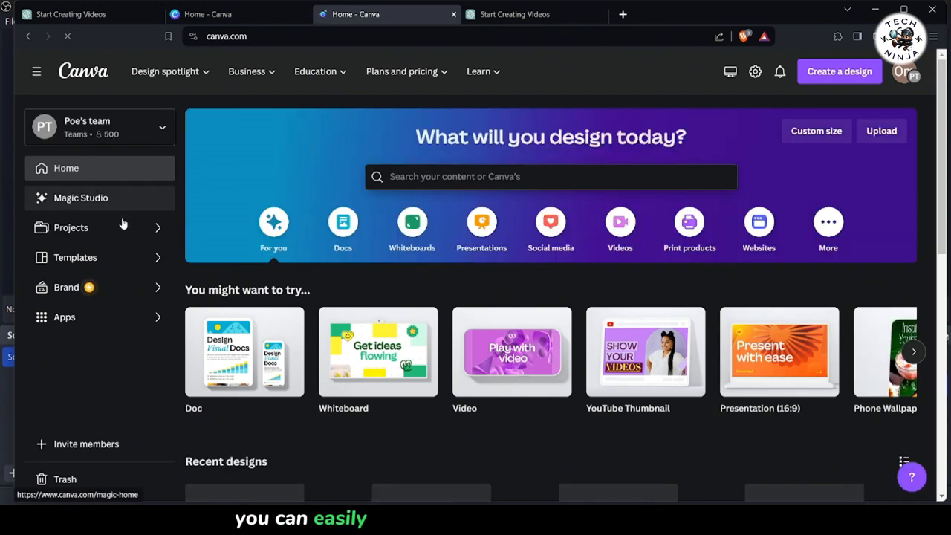
# Step: Show only Designs in the Shared with you list under Projects, where the Republic Day post appears
pyautogui.click(71, 228)
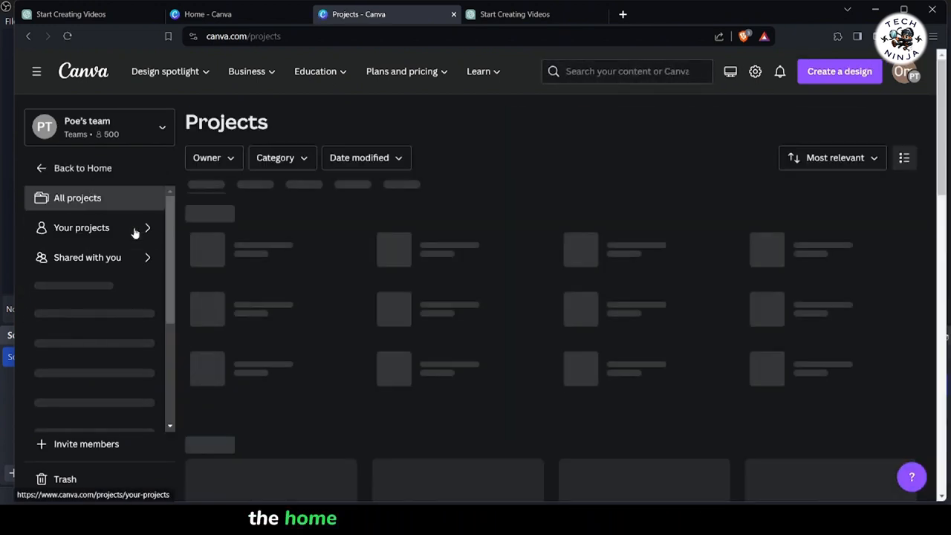
pyautogui.click(86, 257)
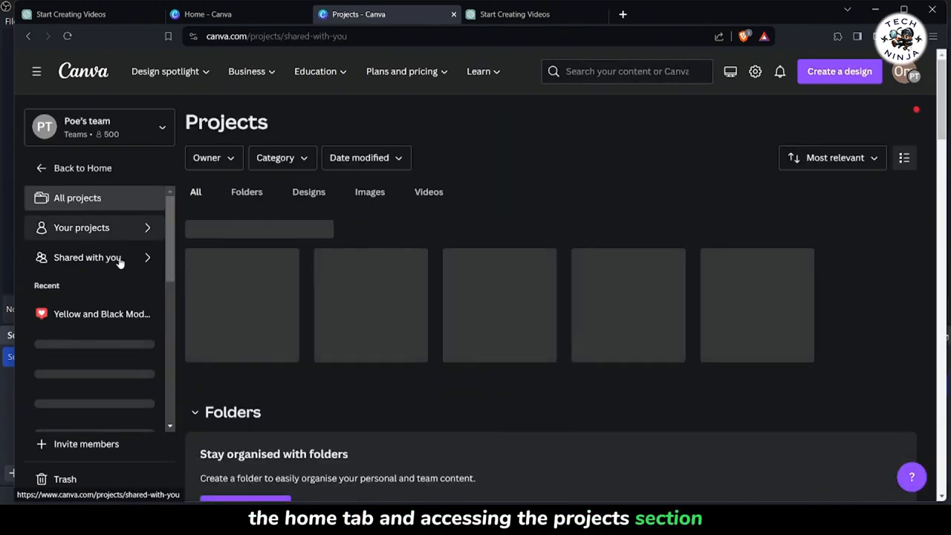
pyautogui.click(86, 257)
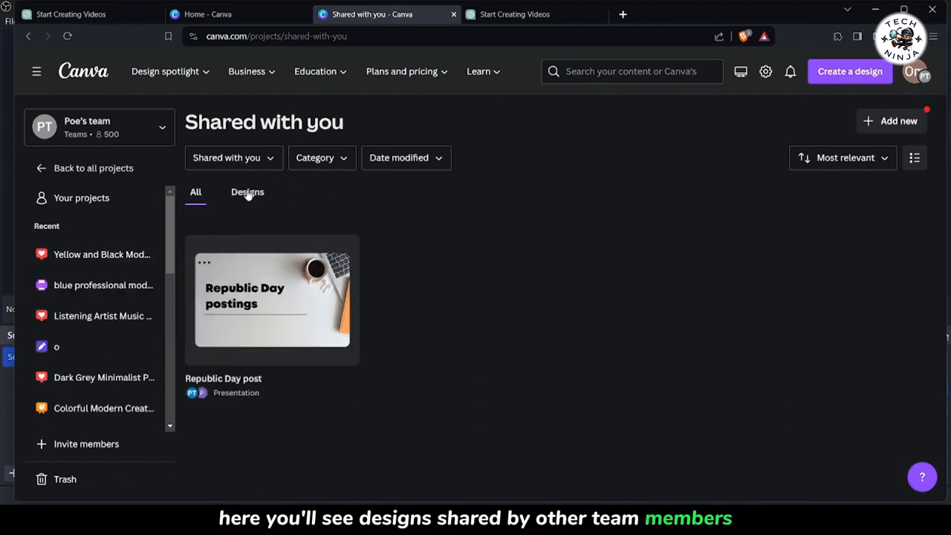
pyautogui.click(247, 192)
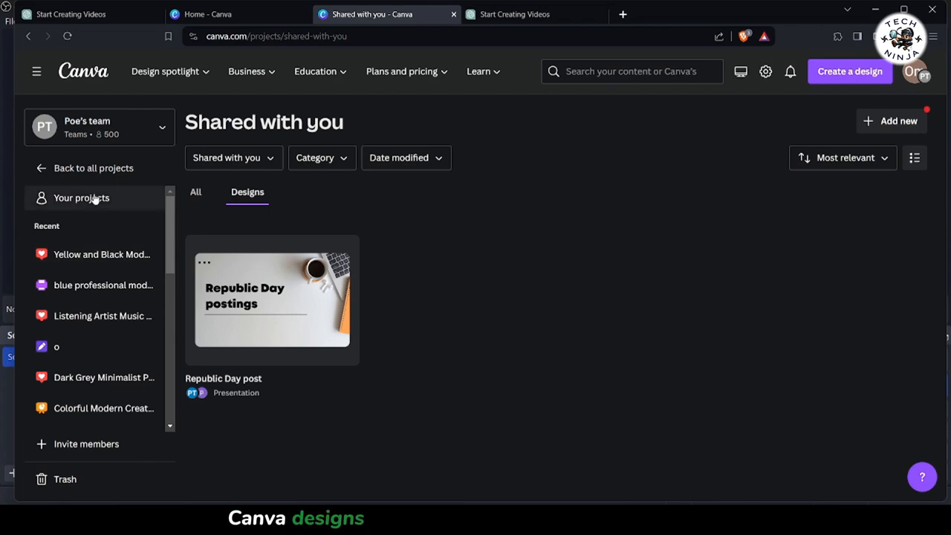
pyautogui.click(82, 198)
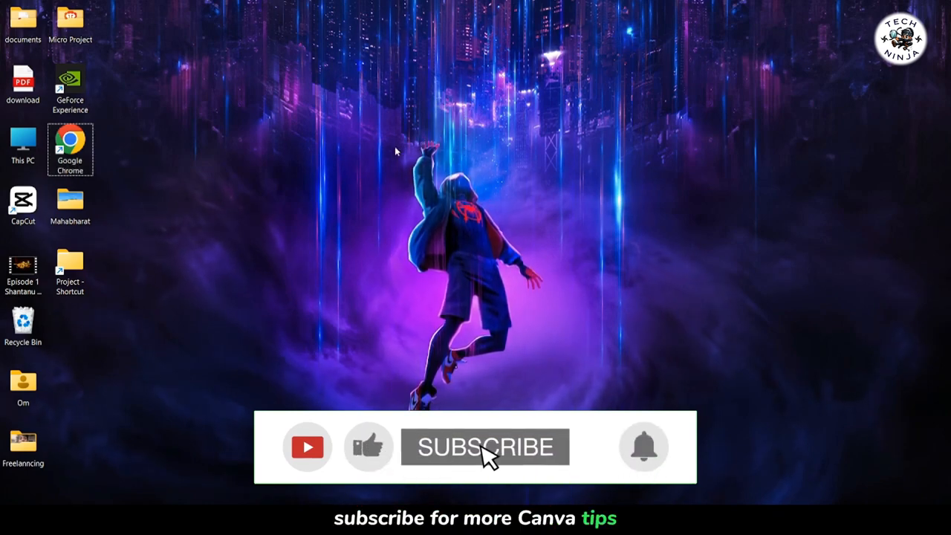
# Step: Close the Chrome window so the Windows desktop shows again
pyautogui.click(484, 446)
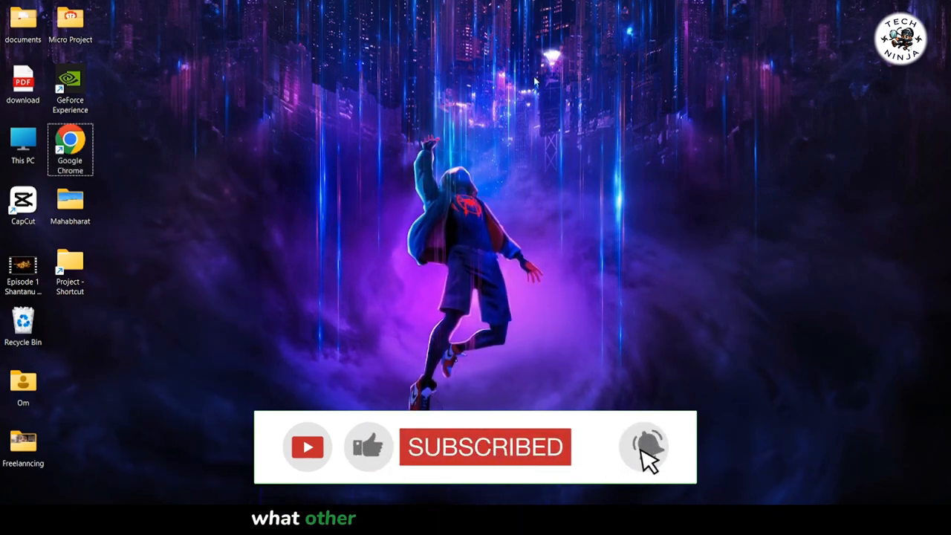